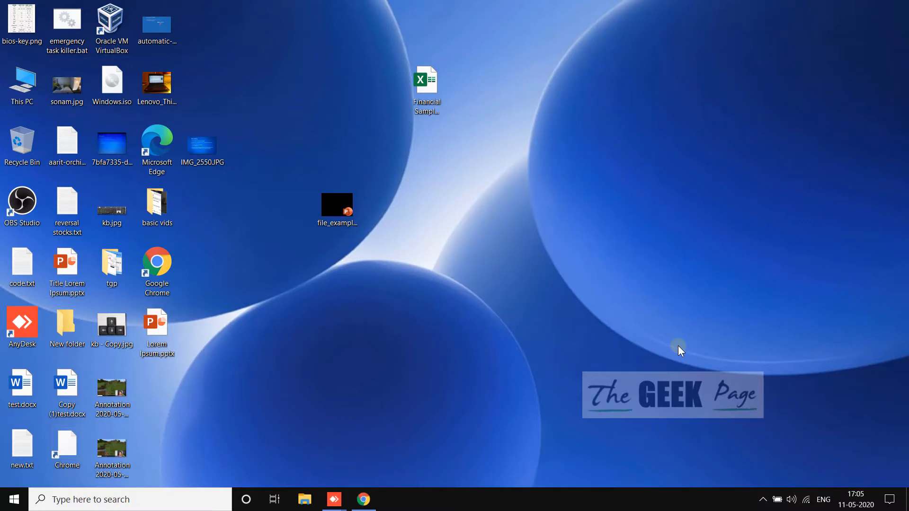
Step: Select the file_example_PPT_250kB.ppt icon on the desktop
click(337, 206)
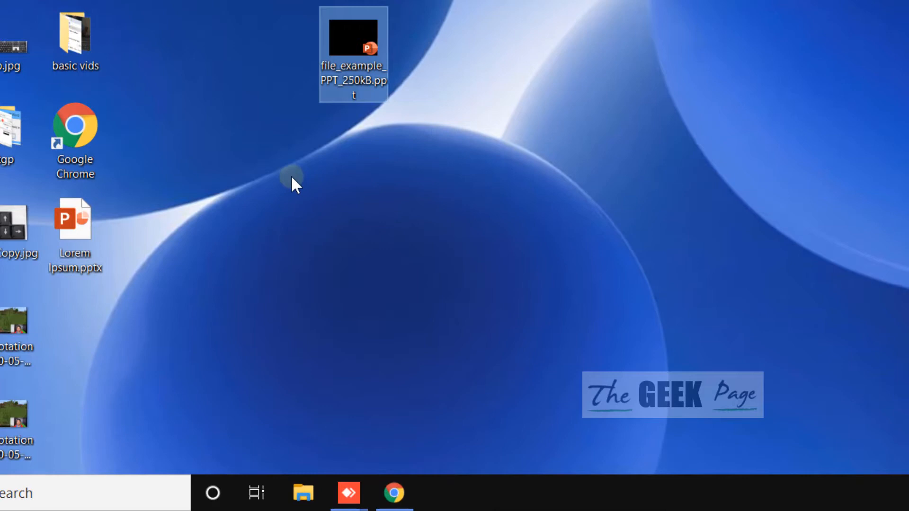
Step: Tick Unblock in the PPT file's Properties, then apply and confirm with OK
right_click(353, 52)
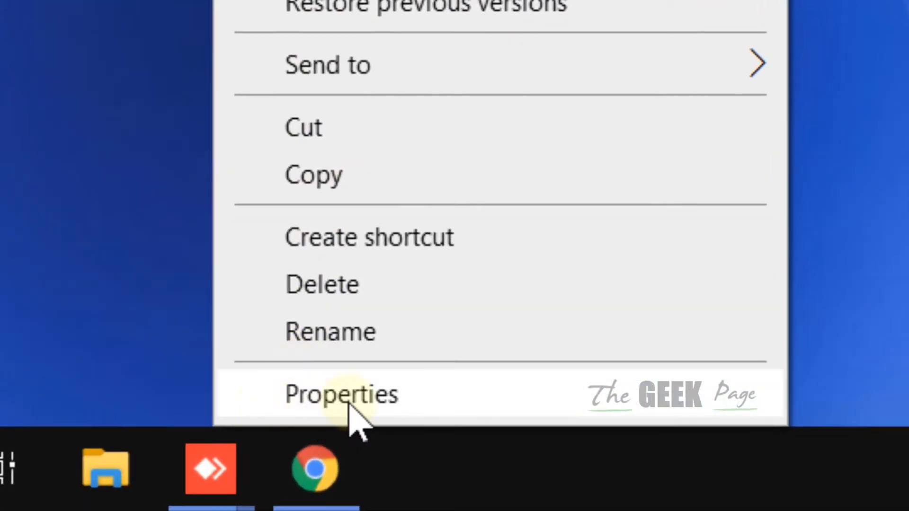
click(342, 394)
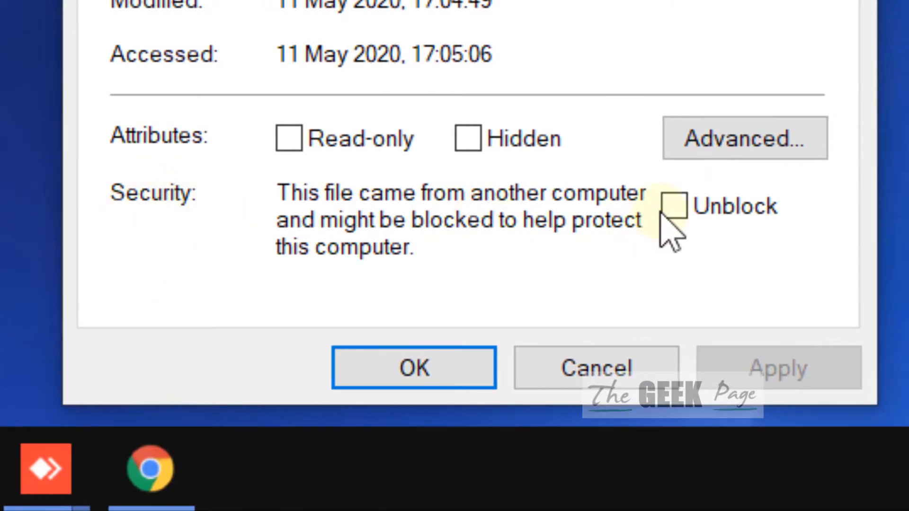
click(674, 206)
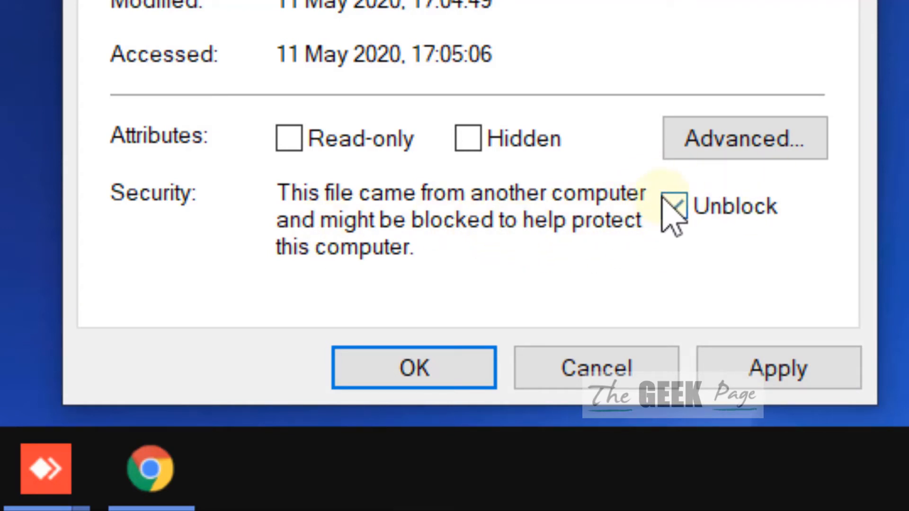
click(413, 367)
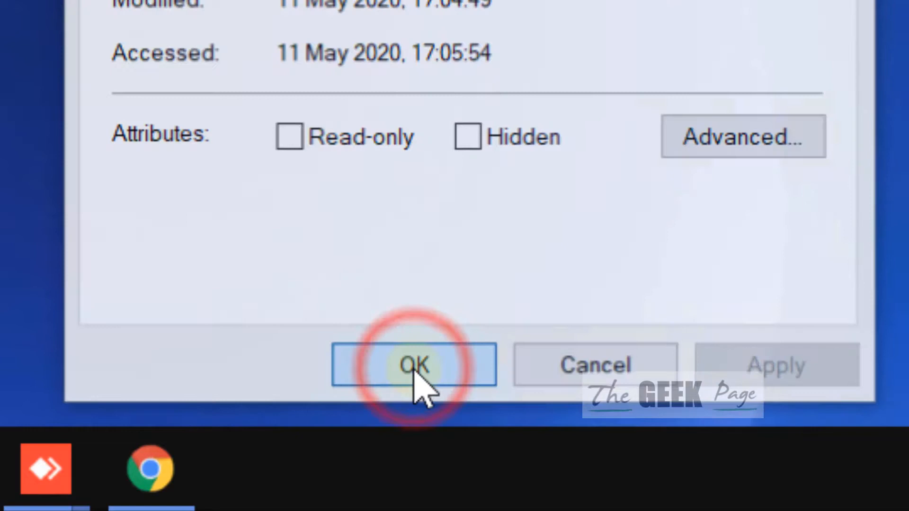
click(413, 365)
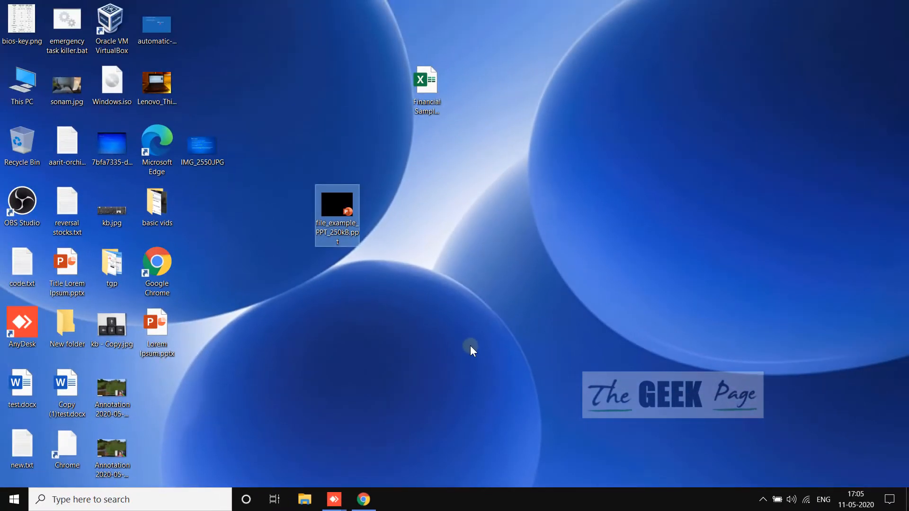
mouse_move(170, 470)
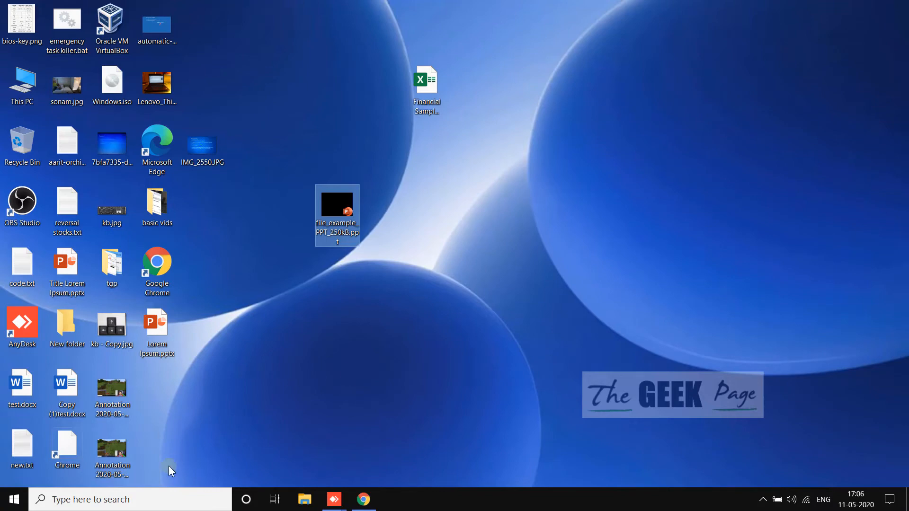
Step: Search the taskbar for 'ppt' to find PowerPoint
text(ppt)
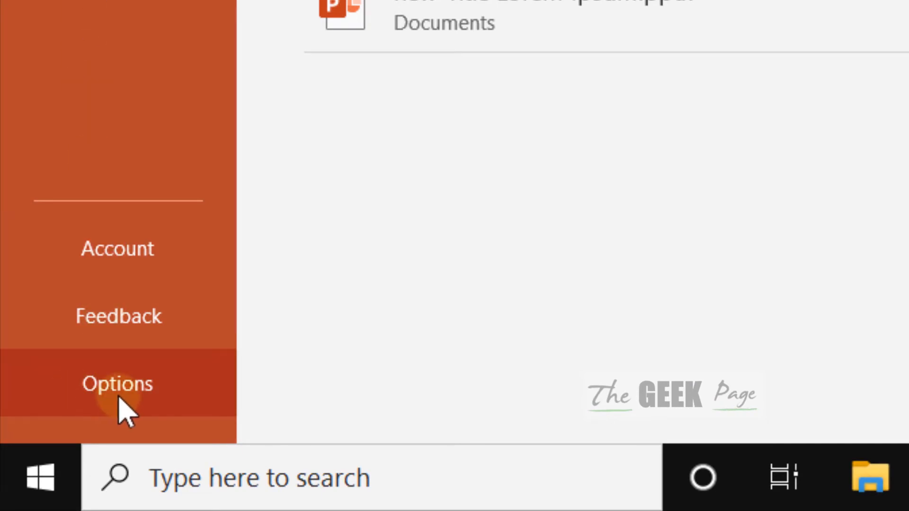
Step: Open PowerPoint Options and switch to the Trust Center category
click(118, 384)
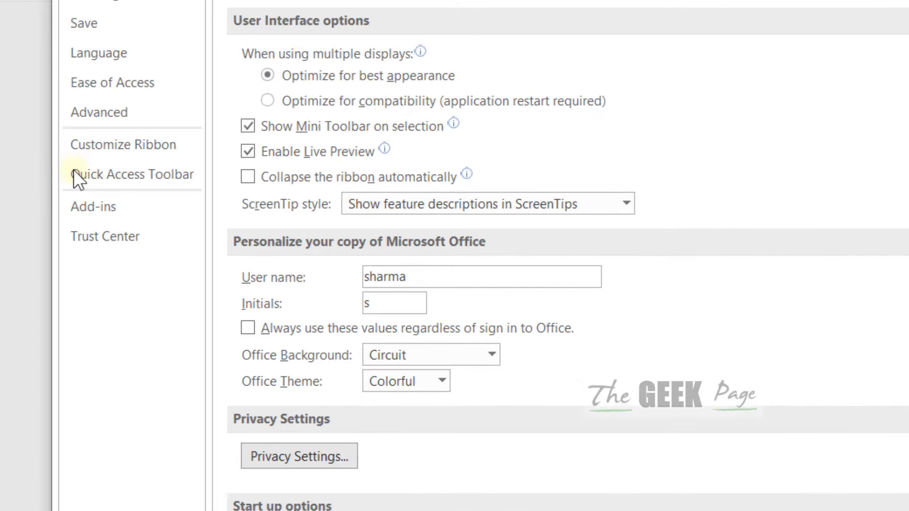
click(104, 236)
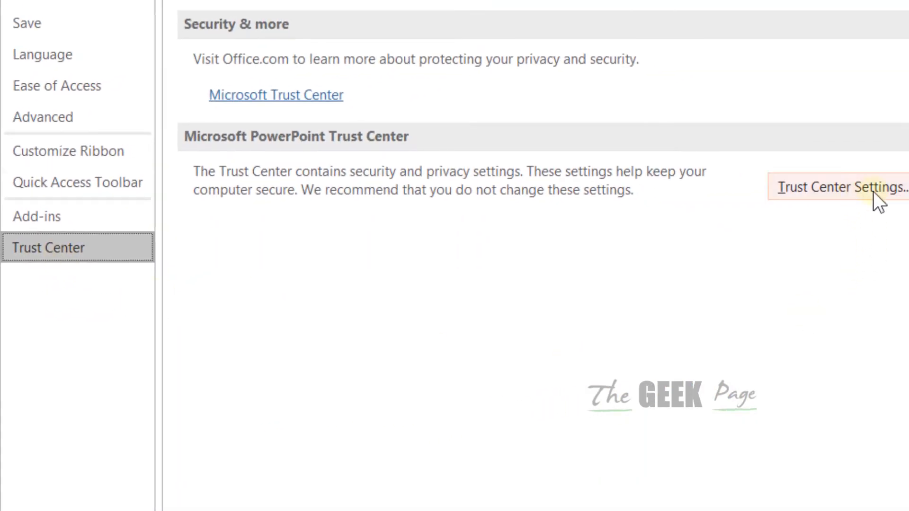
Step: In Trust Center Settings, uncheck all three Protected View options and confirm with OK
click(840, 187)
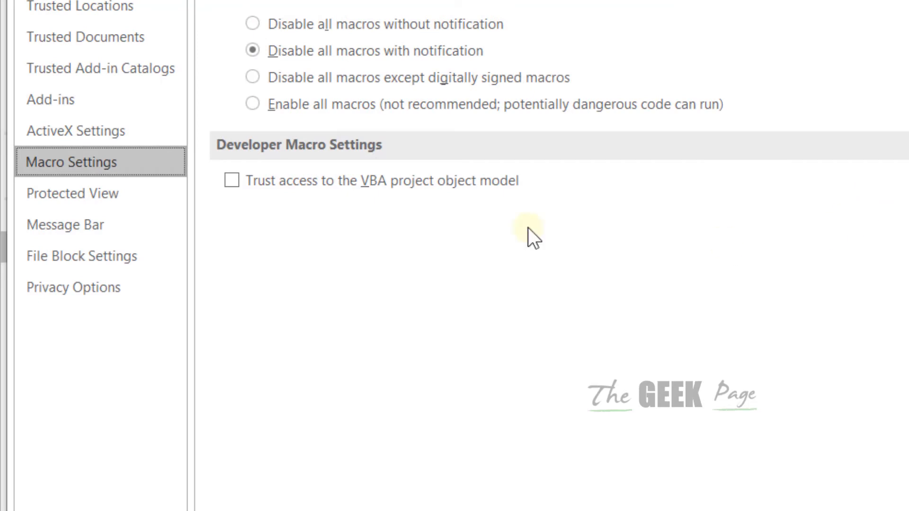
click(71, 194)
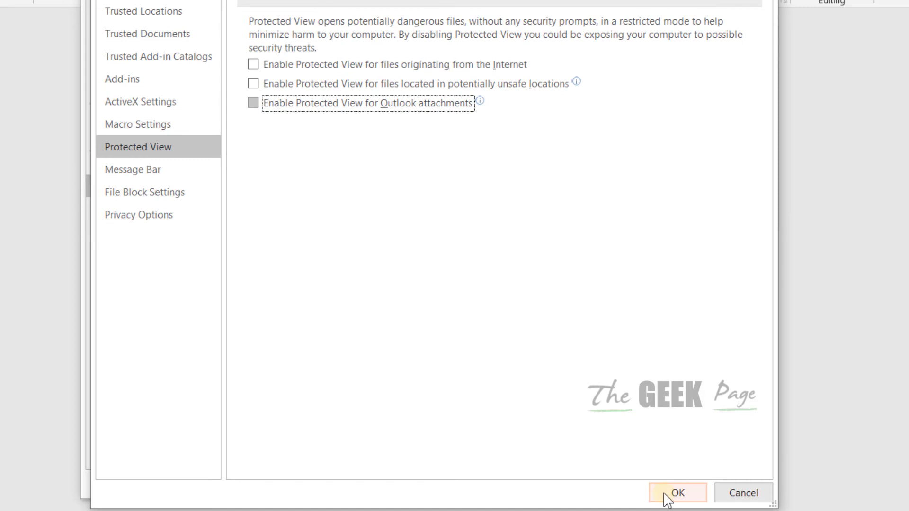
click(677, 493)
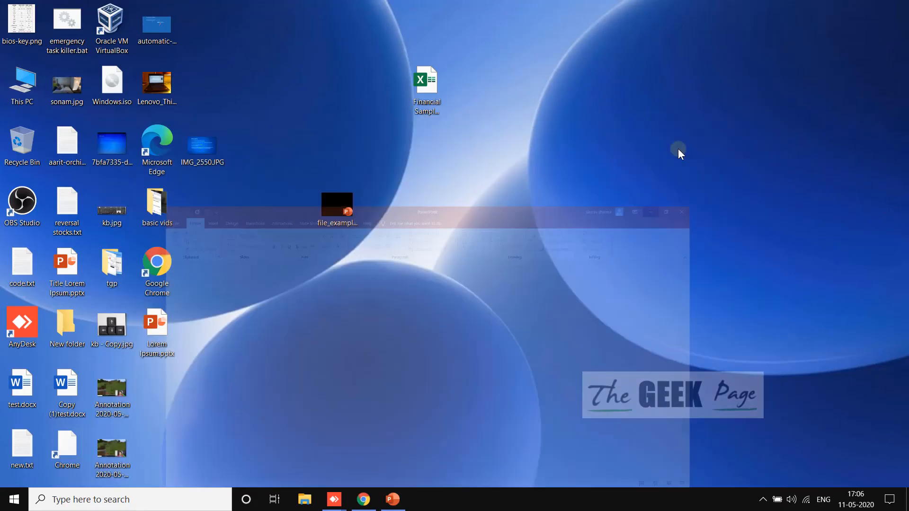
Step: Minimize PowerPoint to the taskbar, revealing the PPT file icon on the desktop
click(680, 211)
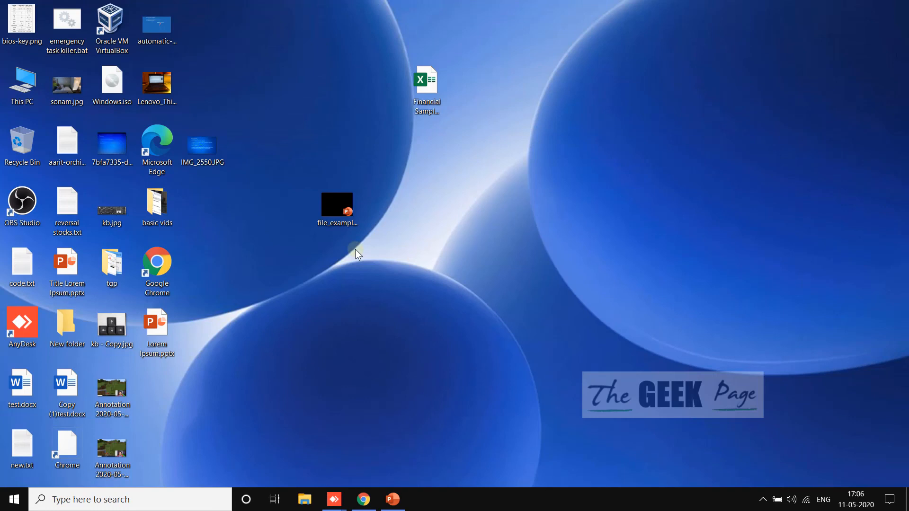